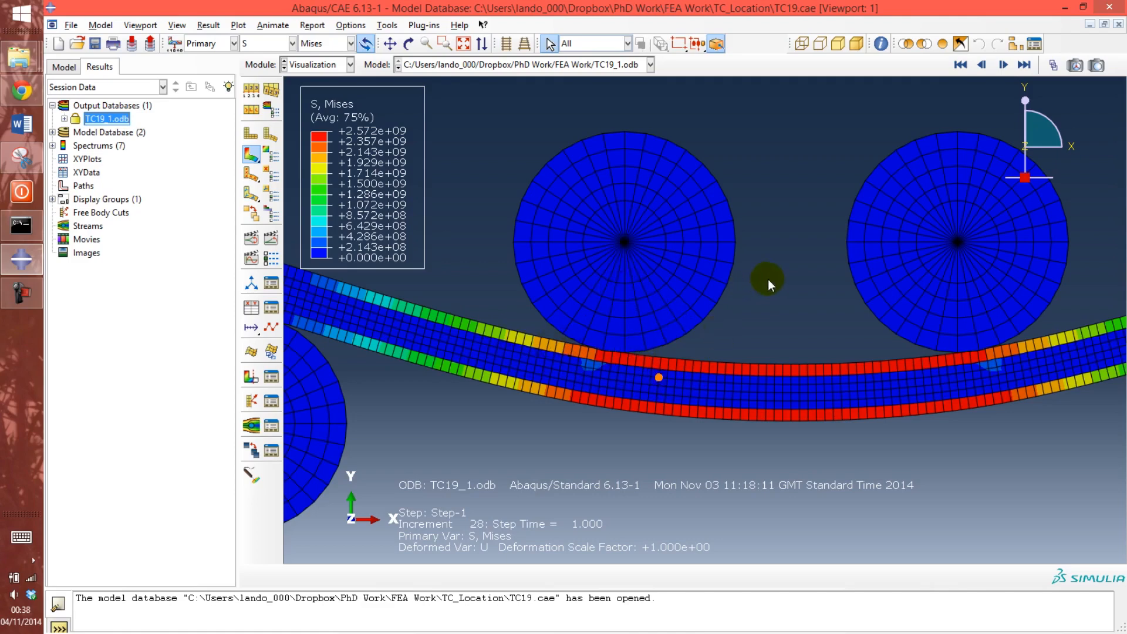
{"action": "mouse_move", "coordinate": [766, 200]}
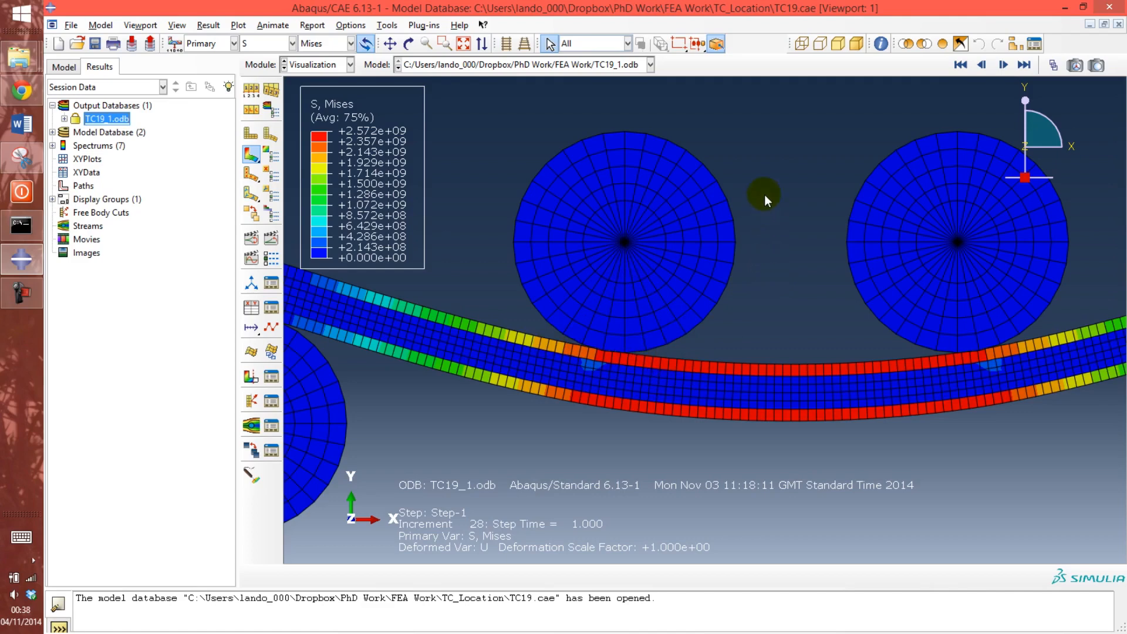
{"action": "mouse_move", "coordinate": [473, 122]}
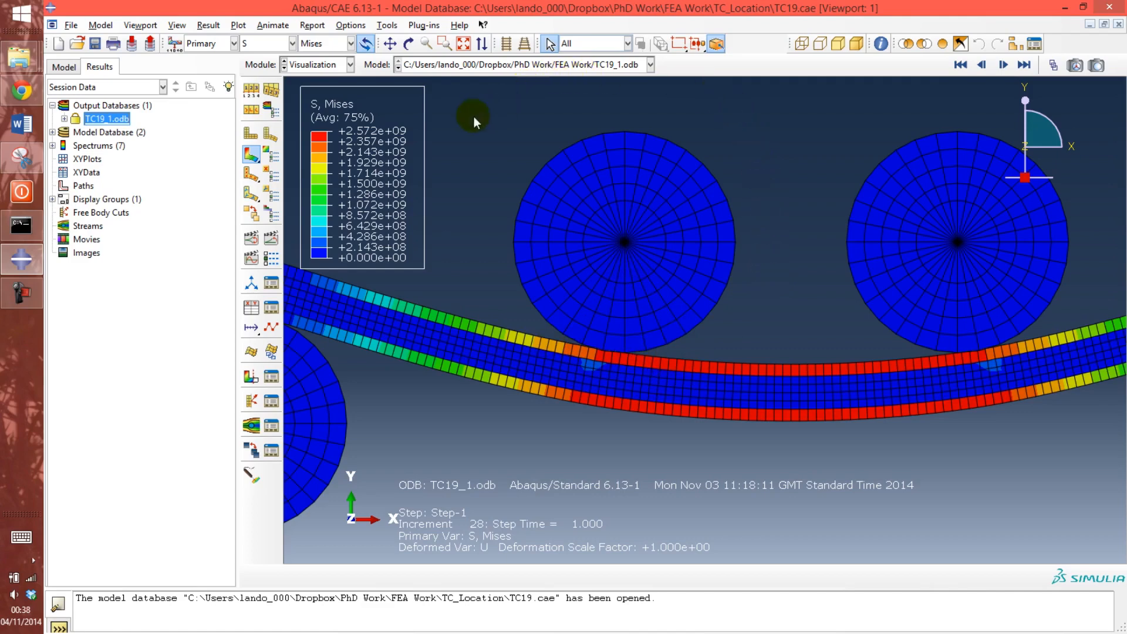
- Switch to the Model tree and expand Thick_Lam's History Output Requests to show H-Output-1
{"action": "left_click", "coordinate": [63, 66]}
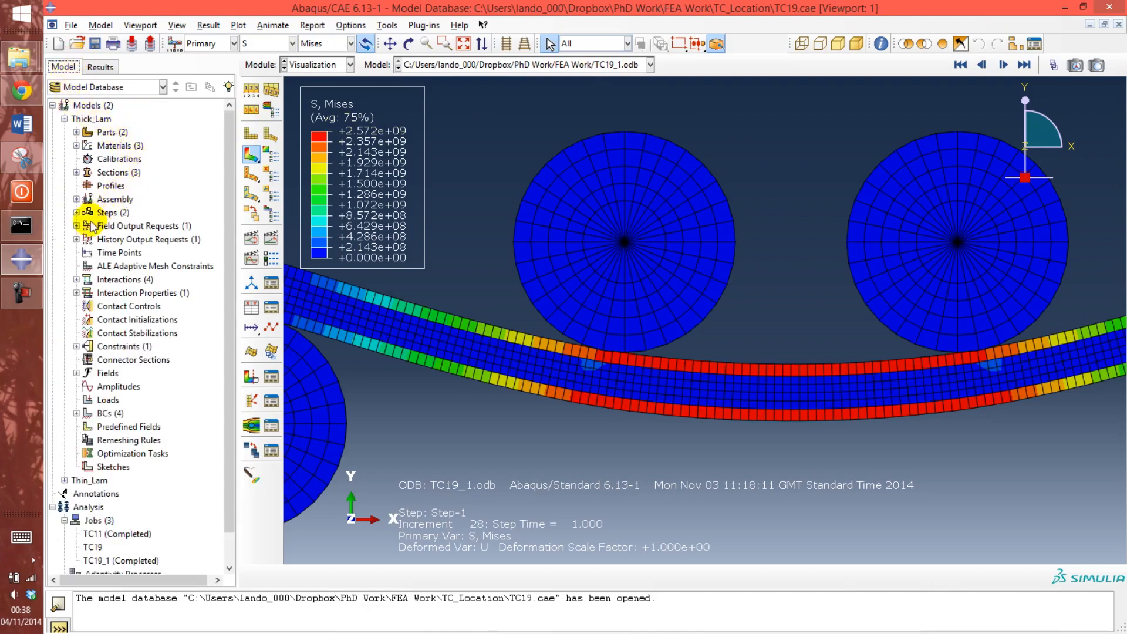
{"action": "mouse_move", "coordinate": [87, 239]}
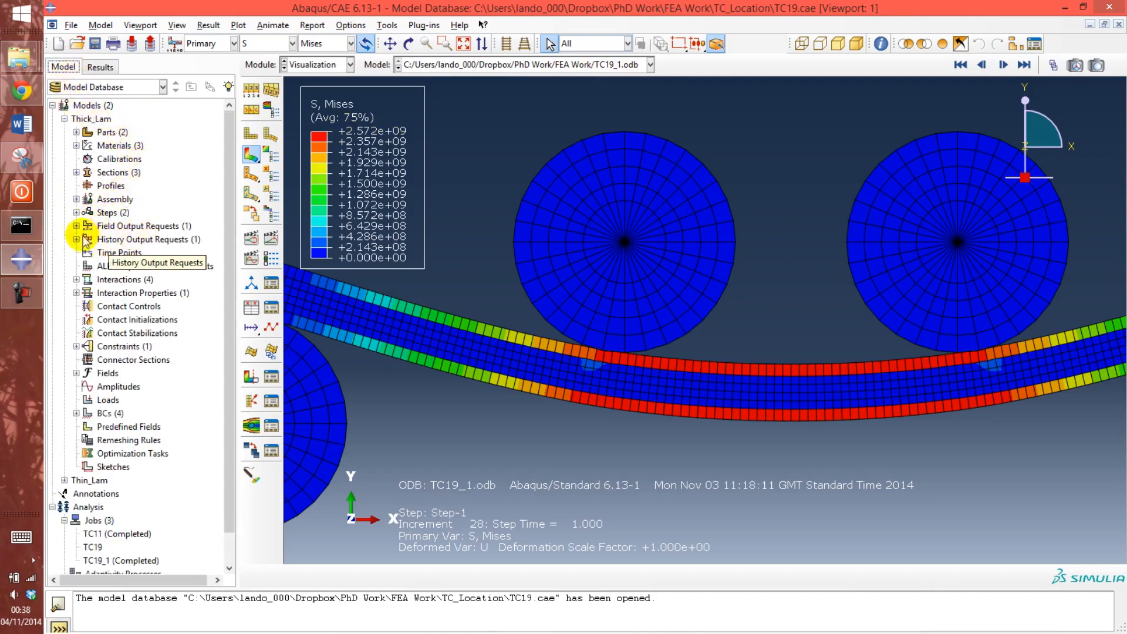
{"action": "left_click", "coordinate": [77, 240]}
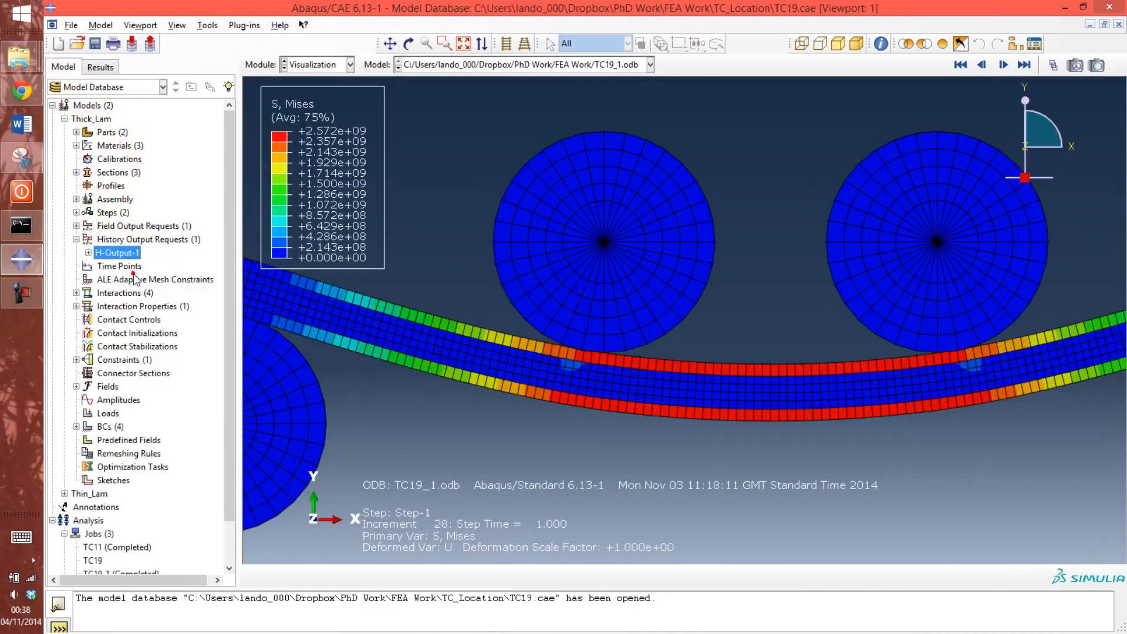
- Edit H-Output-1 to also request CAREA, total area in contact, and confirm
{"action": "double_click", "coordinate": [116, 253]}
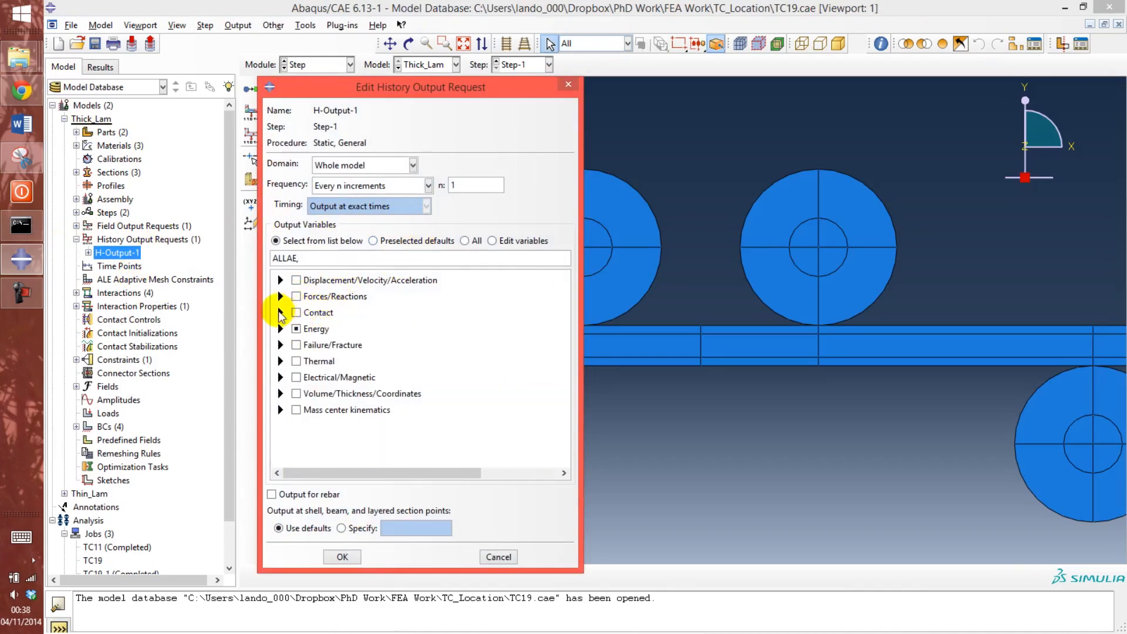
{"action": "left_click", "coordinate": [280, 312]}
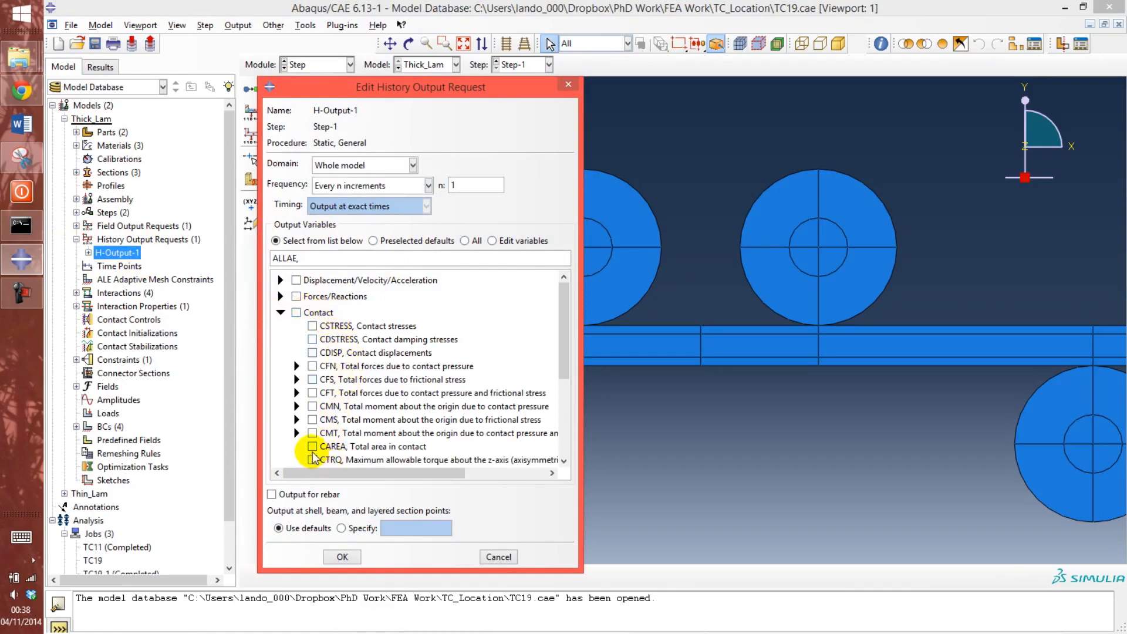
{"action": "mouse_move", "coordinate": [373, 446]}
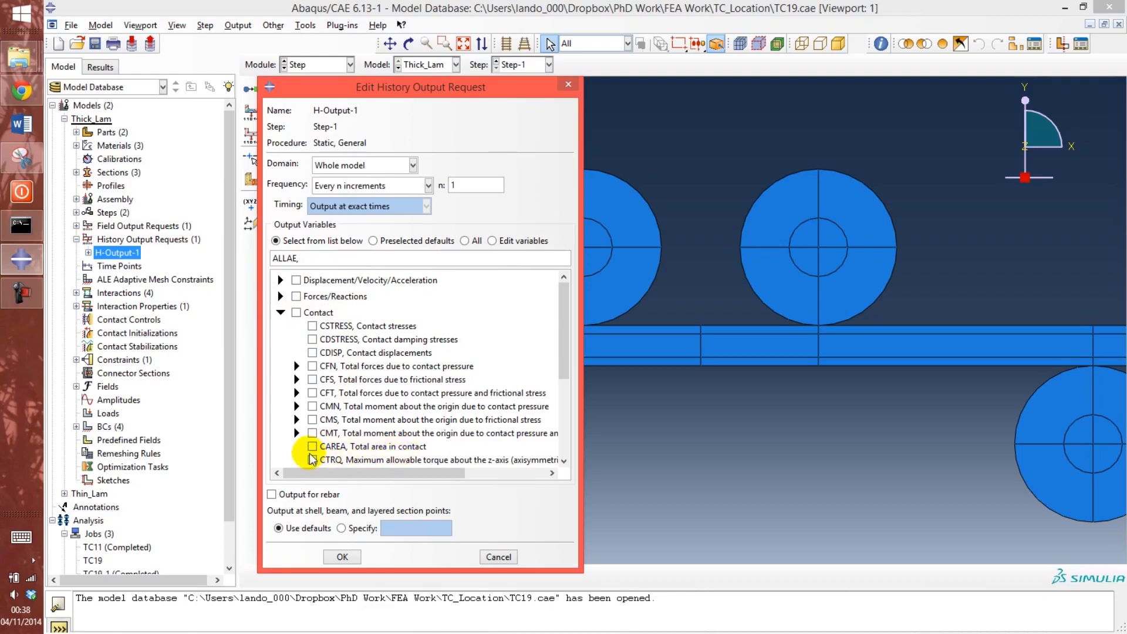
{"action": "left_click", "coordinate": [312, 446]}
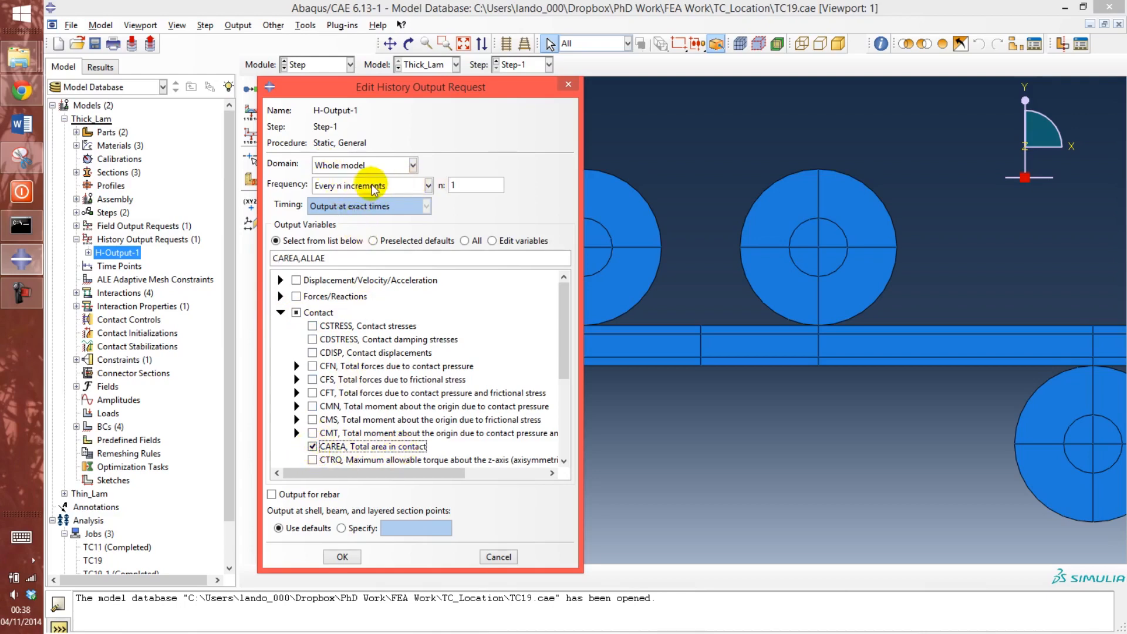
{"action": "mouse_move", "coordinate": [366, 196]}
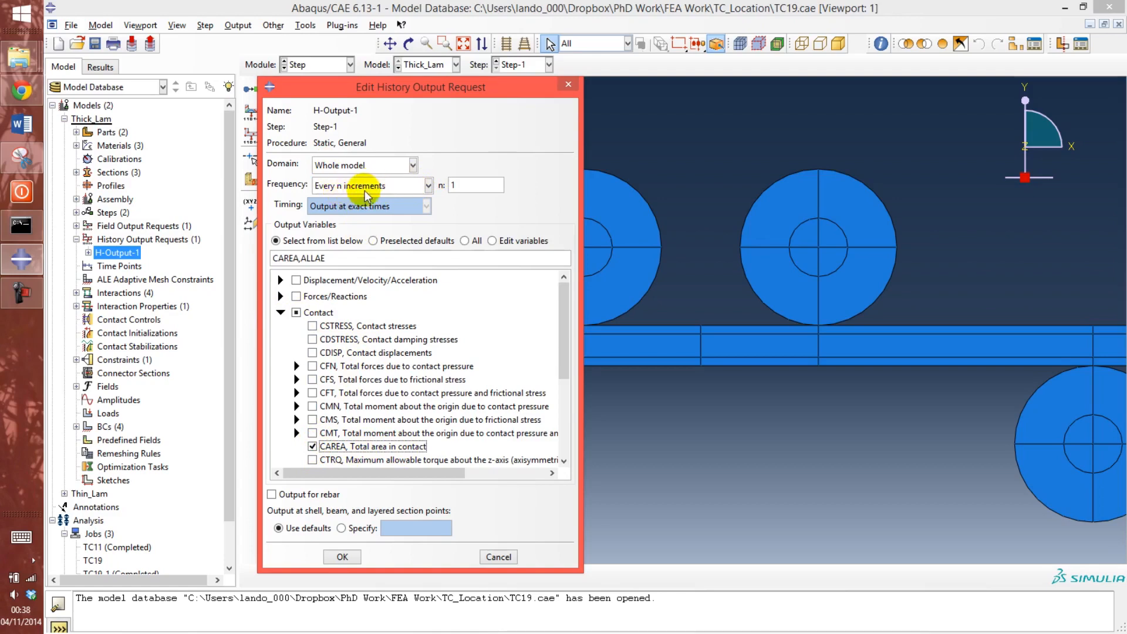
{"action": "left_click", "coordinate": [474, 185]}
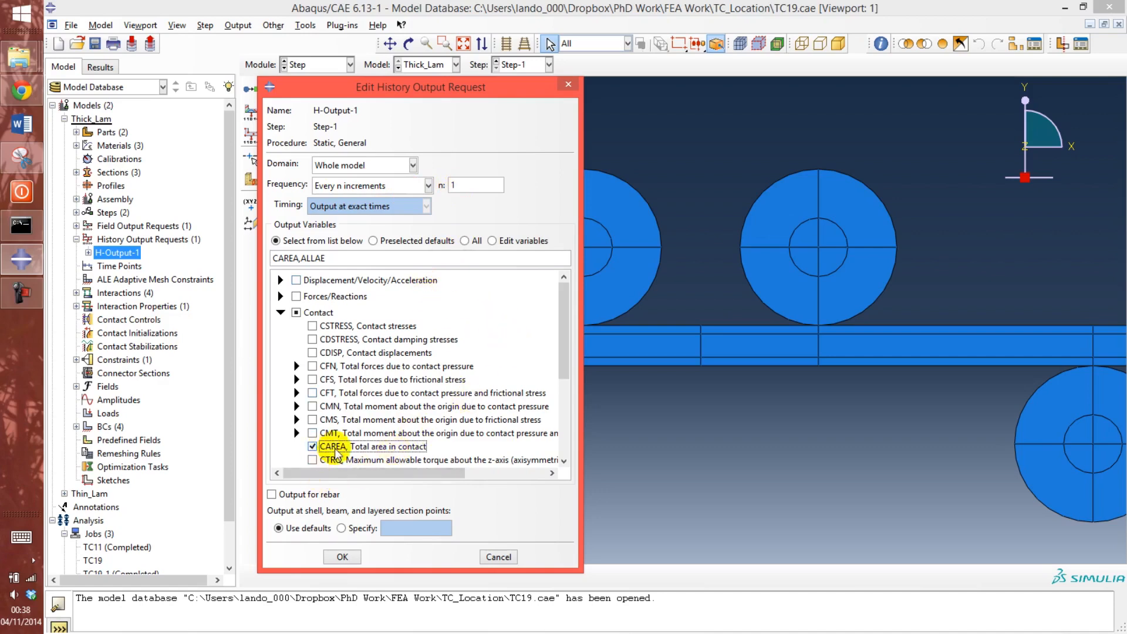
{"action": "left_click", "coordinate": [342, 557]}
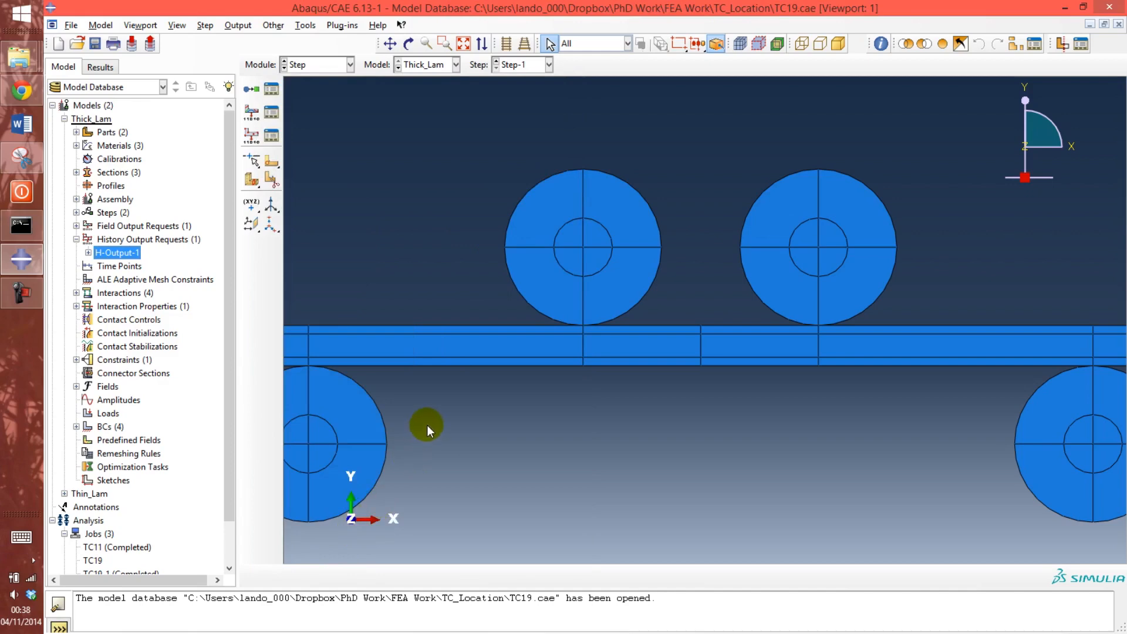
{"action": "mouse_move", "coordinate": [511, 301]}
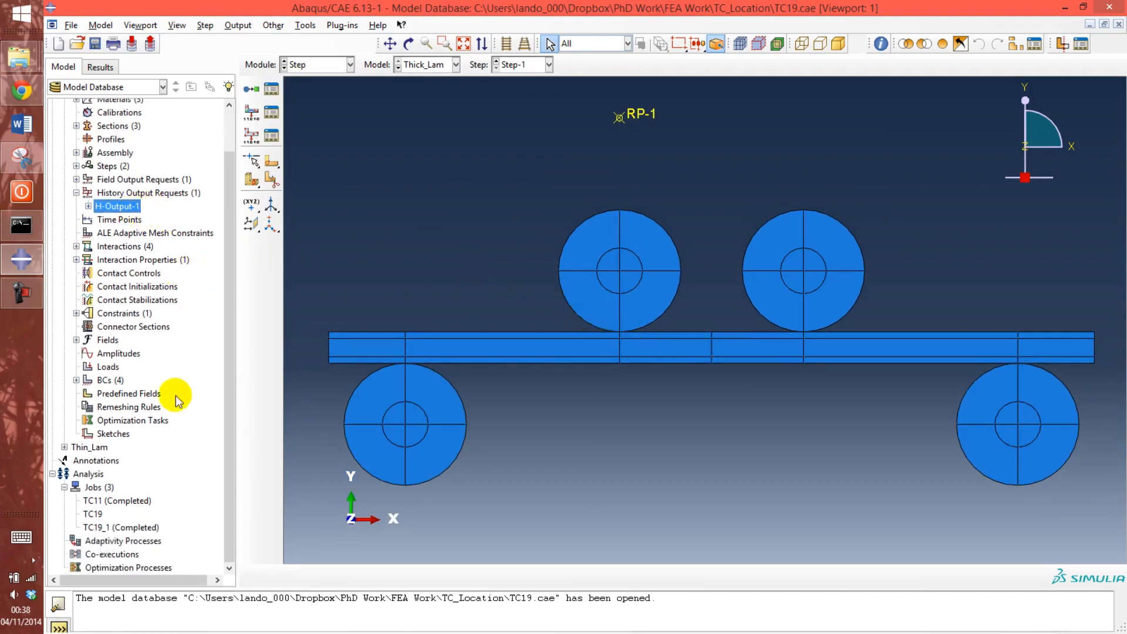
{"action": "mouse_move", "coordinate": [122, 527]}
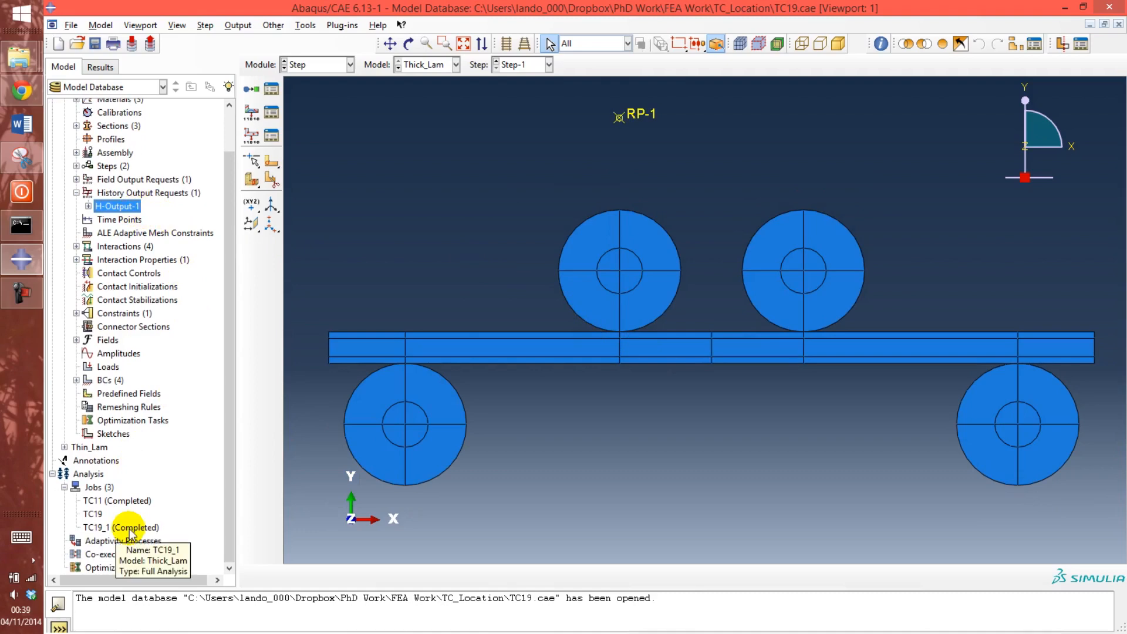
- Open the Results of the completed TC19_1 job
{"action": "right_click", "coordinate": [121, 528]}
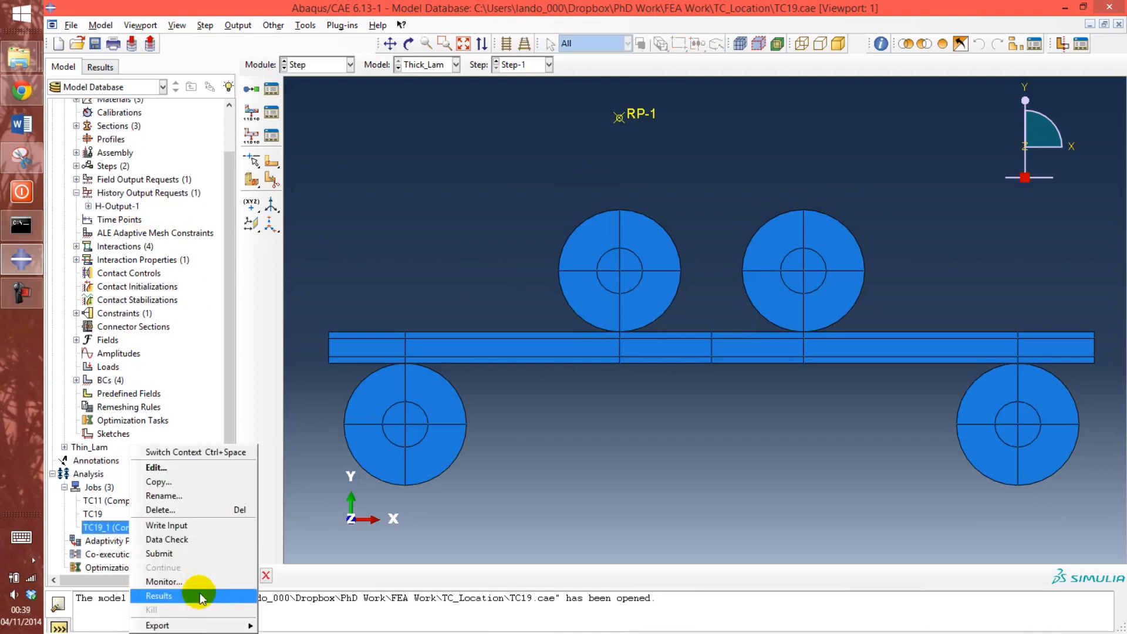
{"action": "left_click", "coordinate": [158, 596]}
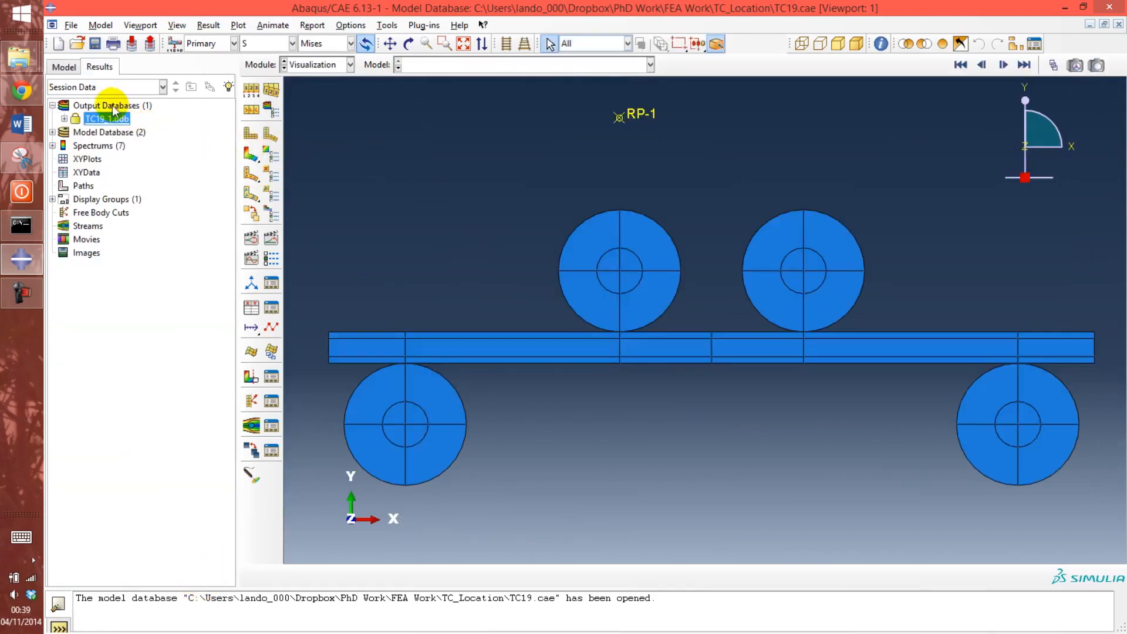
- Display TC19_1.odb Mises stress results and start creating new XY data
{"action": "left_click", "coordinate": [648, 64]}
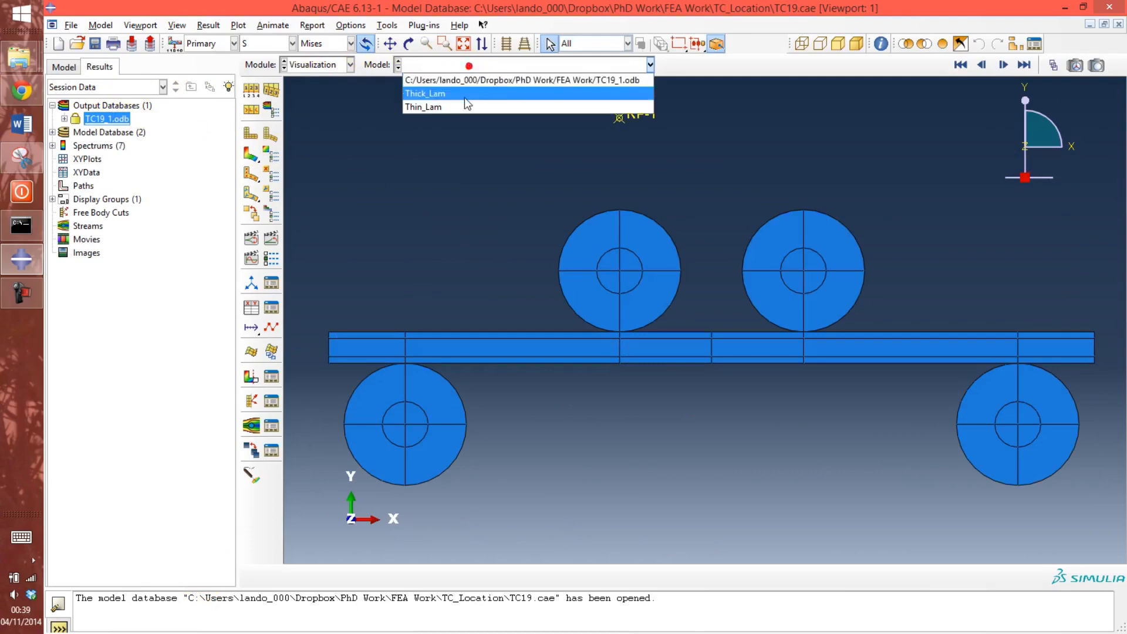
{"action": "left_click", "coordinate": [425, 94]}
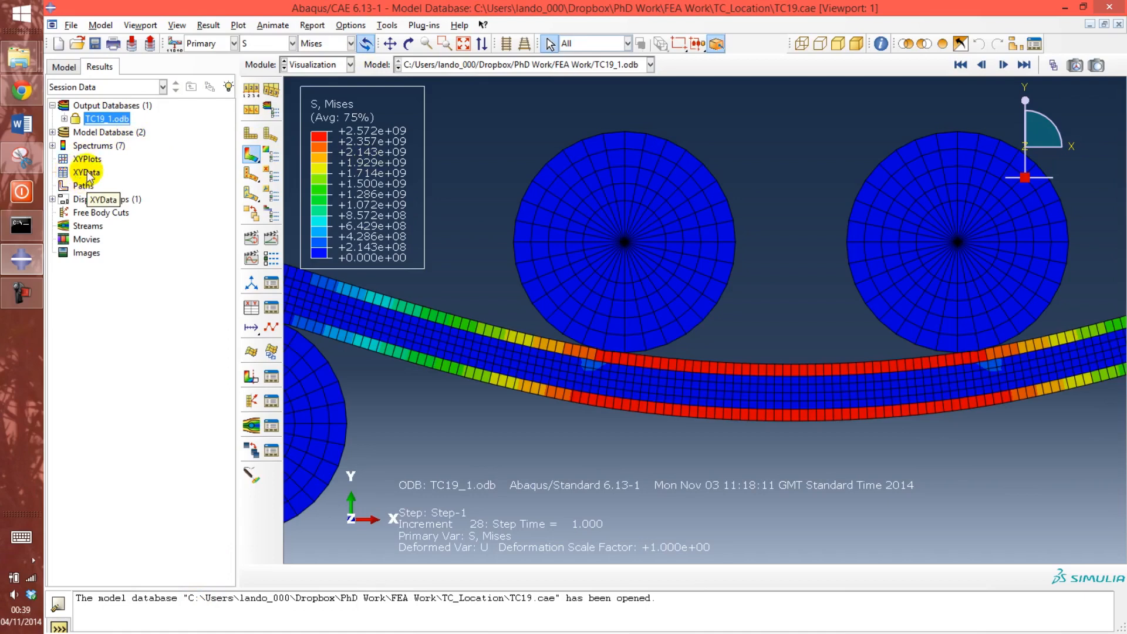
{"action": "double_click", "coordinate": [86, 172]}
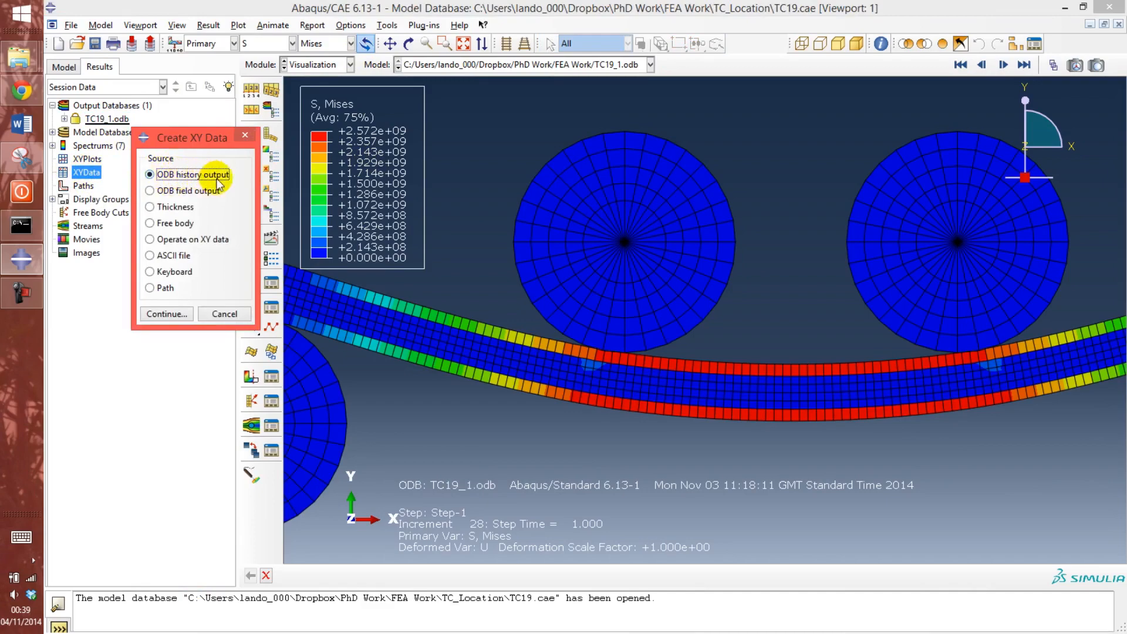
- Plot CAREA for ASSEMBLY_S_SURF-1/ASSEMBLY_M_SURF-1 versus time from ODB history output
{"action": "left_click", "coordinate": [167, 314]}
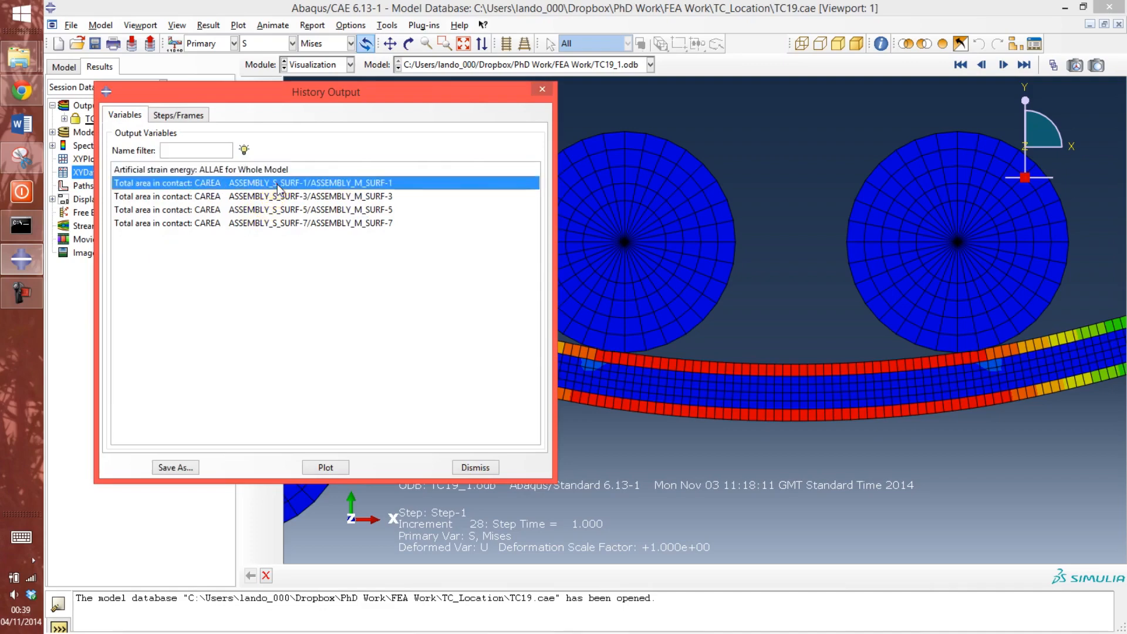
{"action": "left_click", "coordinate": [311, 209]}
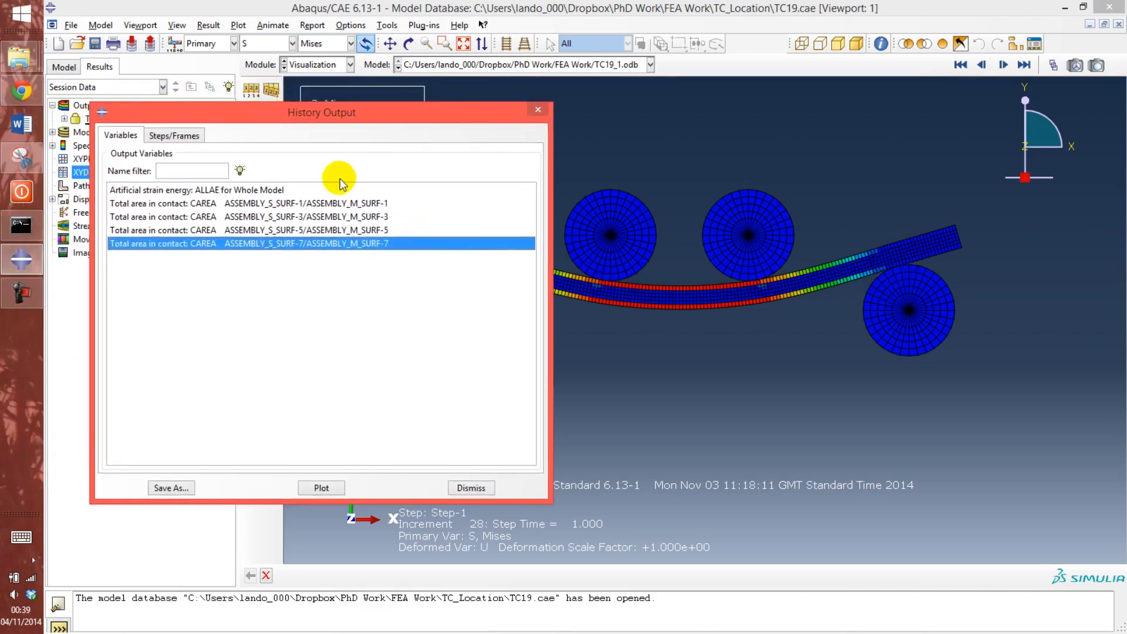
{"action": "left_click", "coordinate": [280, 203]}
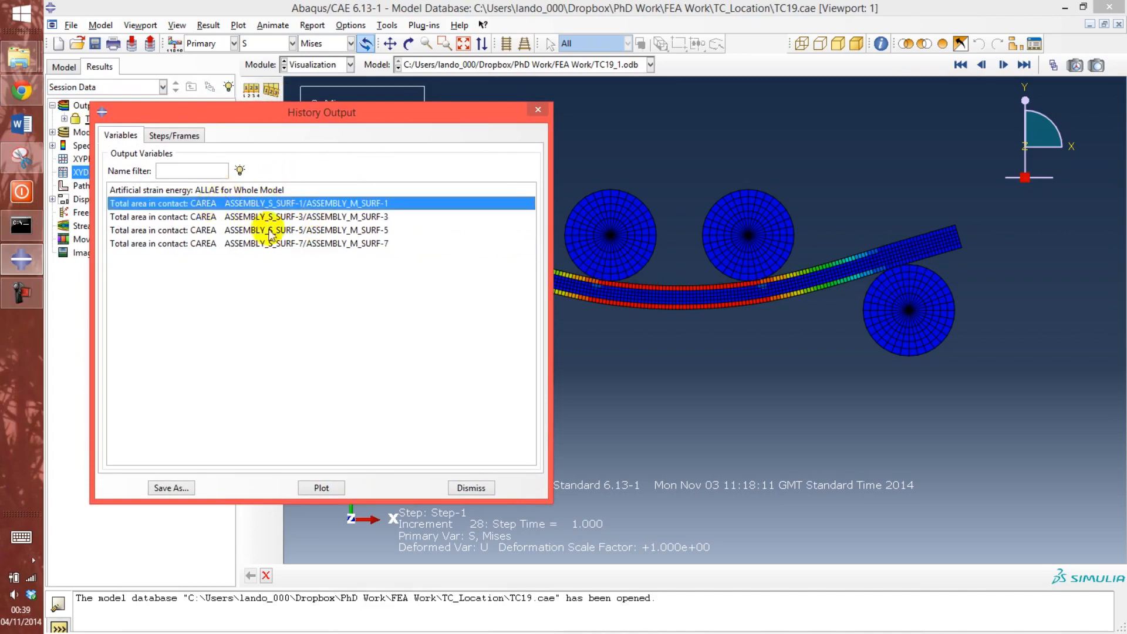
{"action": "left_click", "coordinate": [320, 487]}
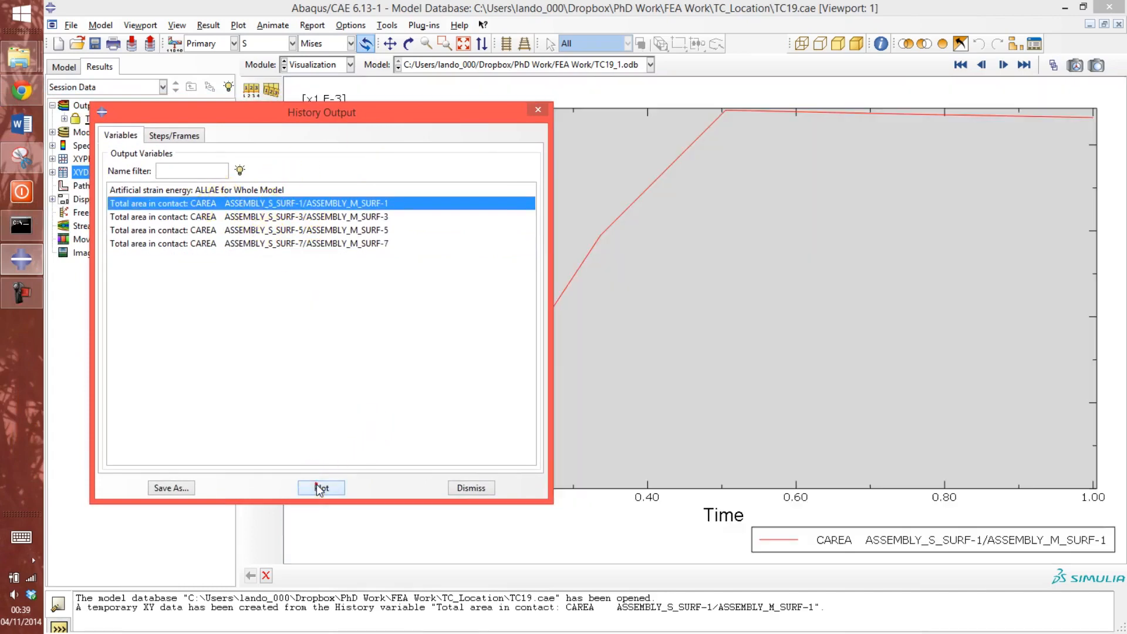
{"action": "left_click", "coordinate": [321, 488]}
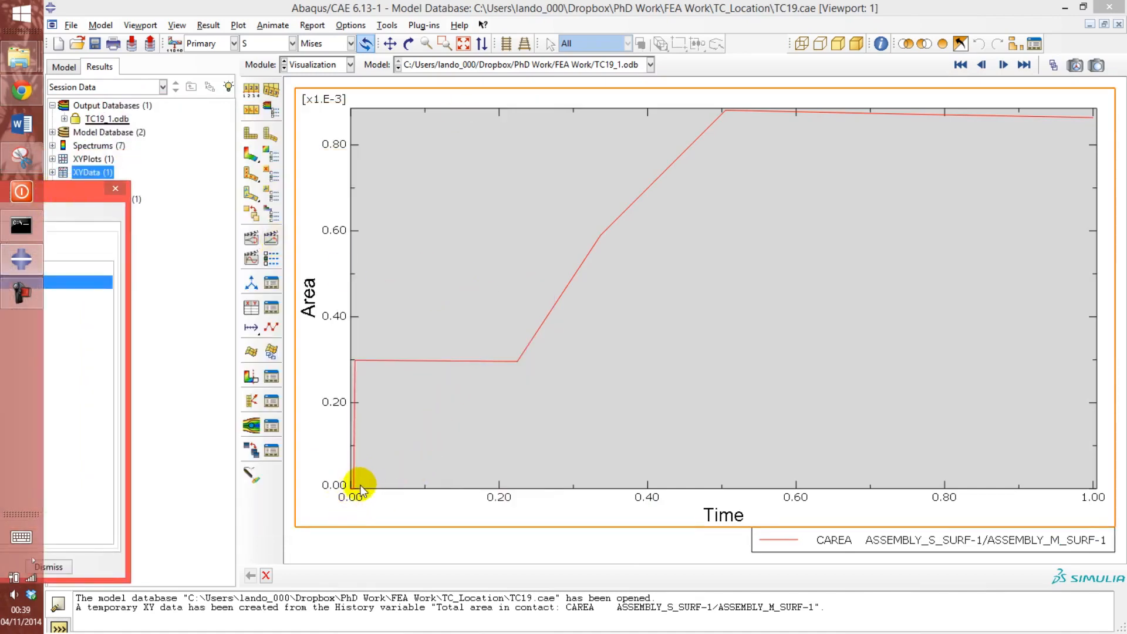
{"action": "mouse_move", "coordinate": [338, 302]}
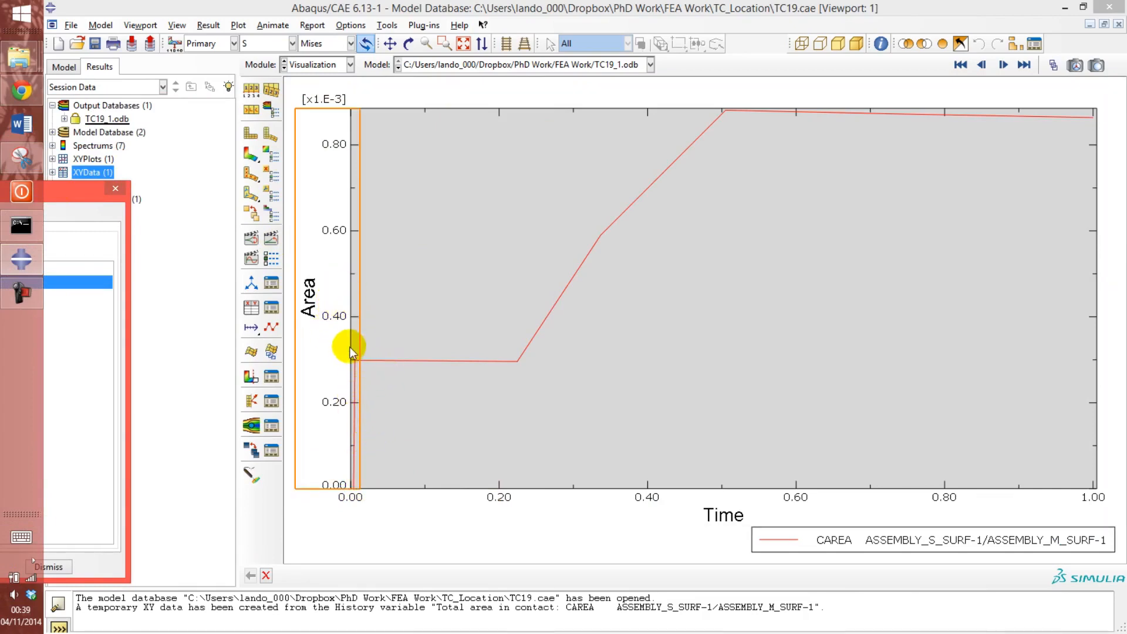
{"action": "mouse_move", "coordinate": [733, 532]}
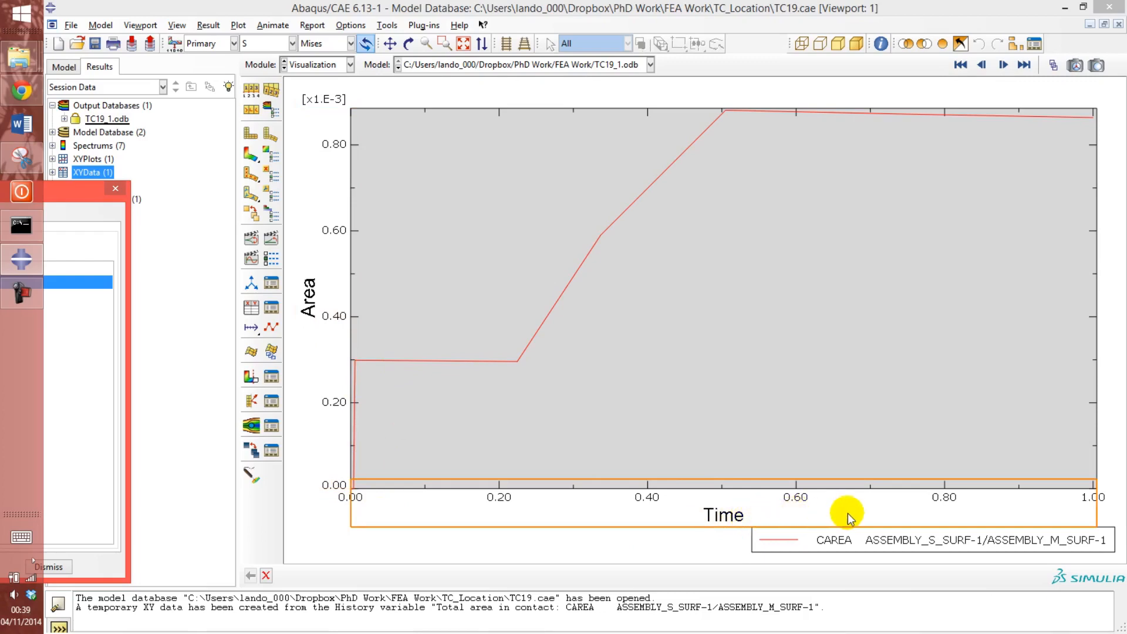
{"action": "mouse_move", "coordinate": [359, 378]}
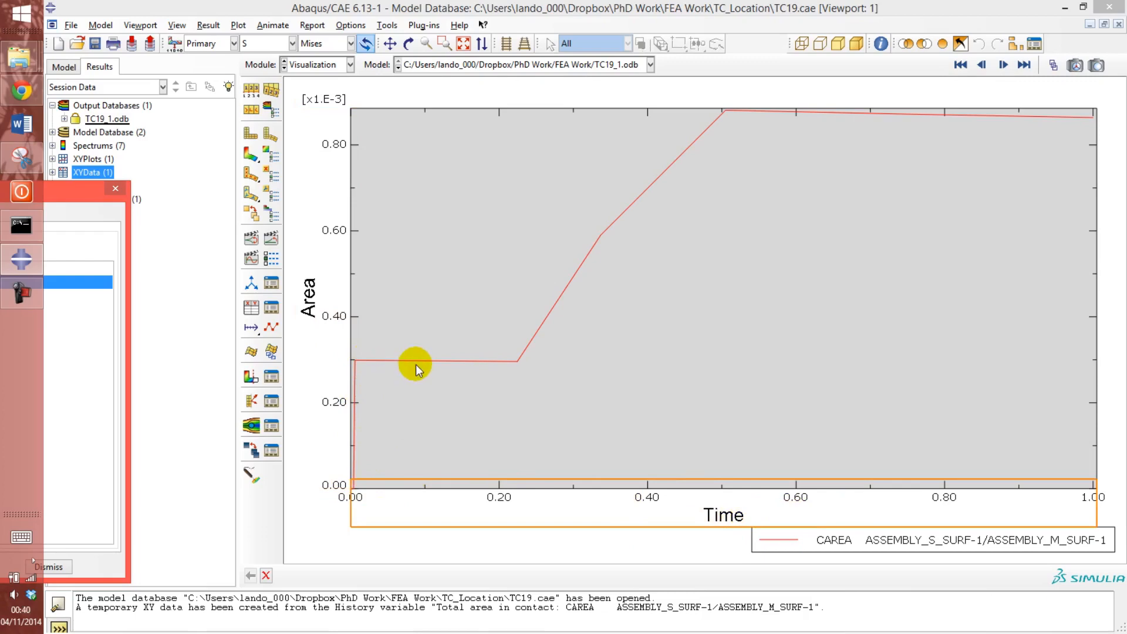
{"action": "mouse_move", "coordinate": [769, 95]}
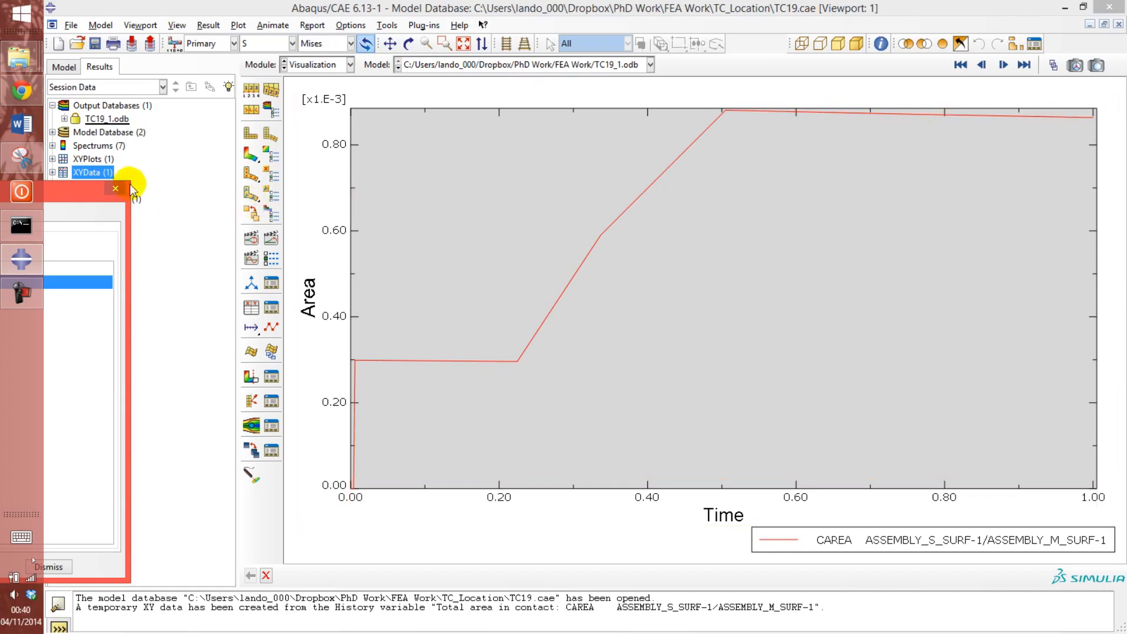
- Plot the SURF-3 and SURF-5 CAREA variables versus time, ending on SURF-5
{"action": "left_click", "coordinate": [162, 288]}
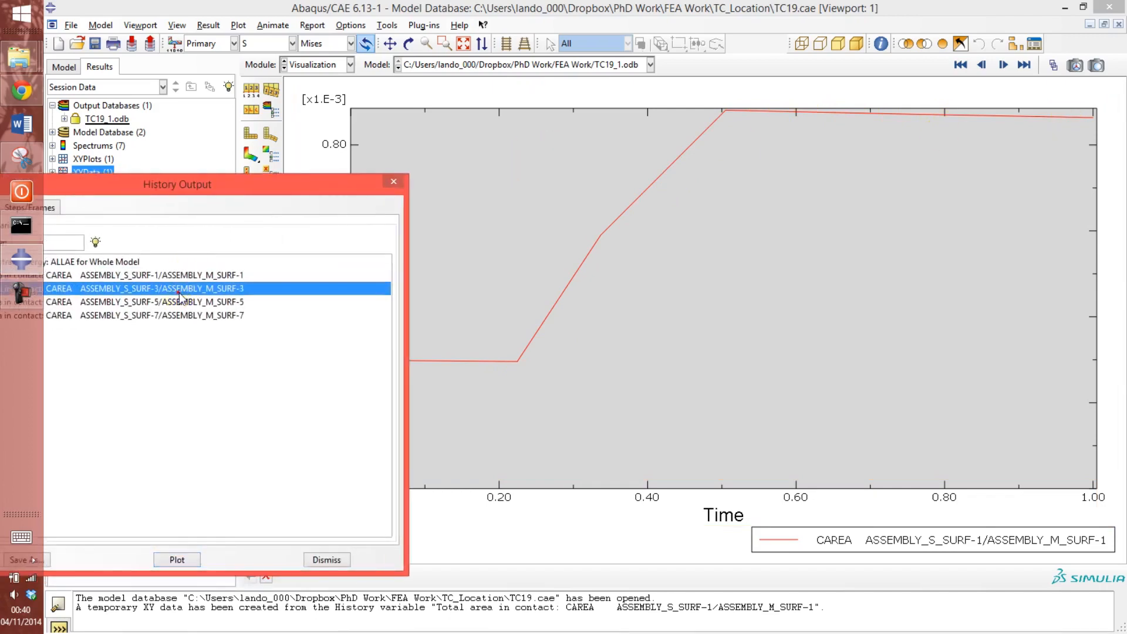
{"action": "left_click", "coordinate": [176, 559]}
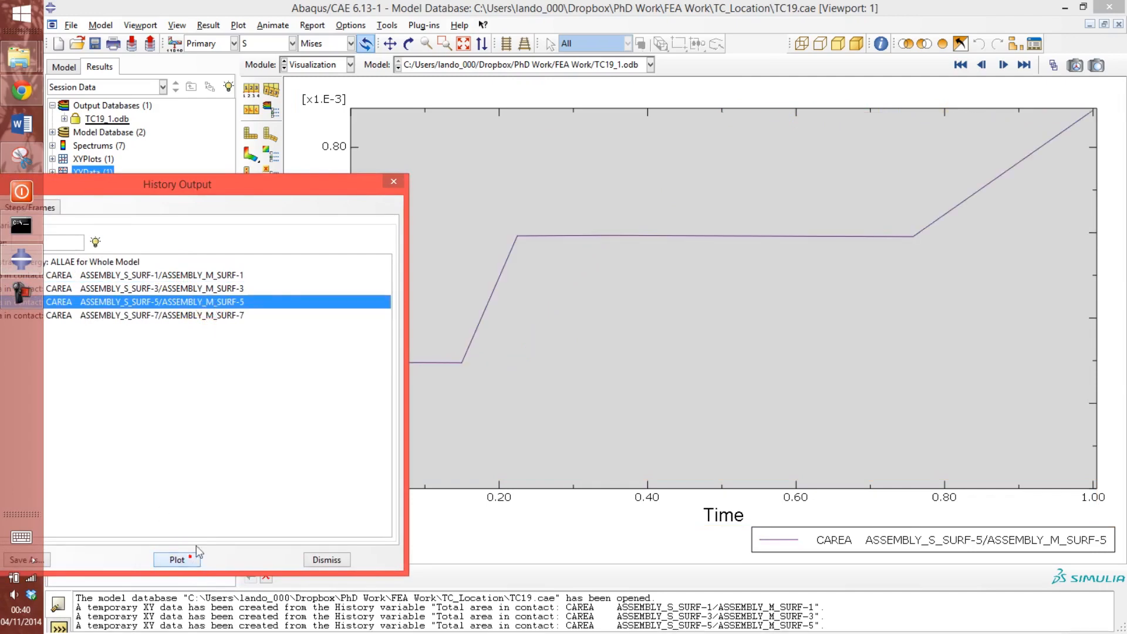
{"action": "left_click", "coordinate": [177, 560]}
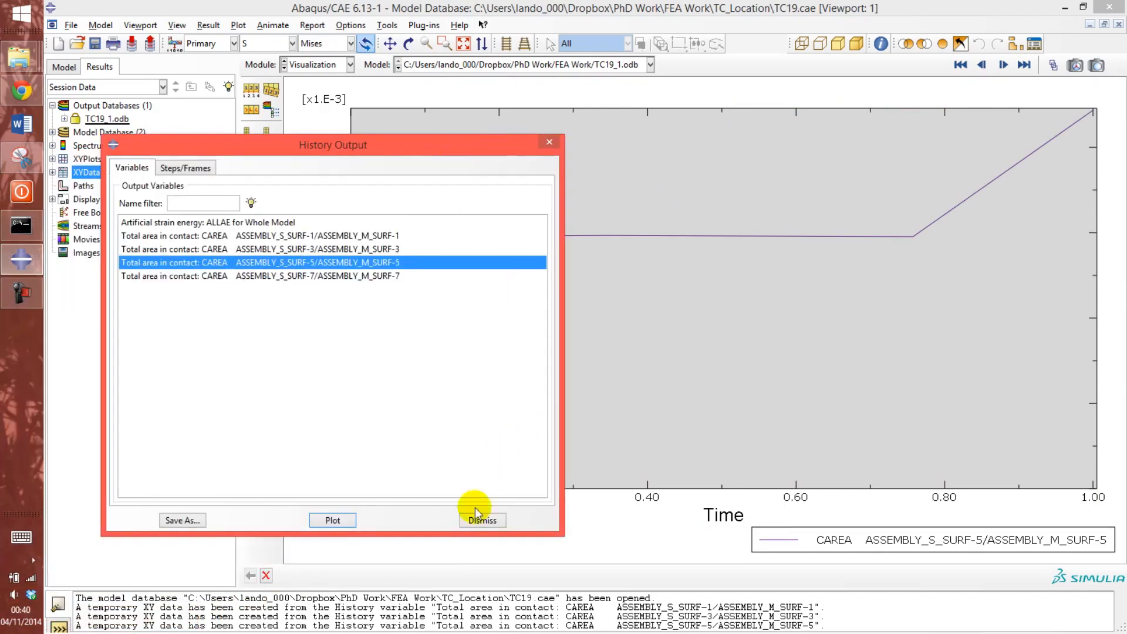
- Close History Output and open the _temp_1 XY data for editing
{"action": "left_click", "coordinate": [481, 520]}
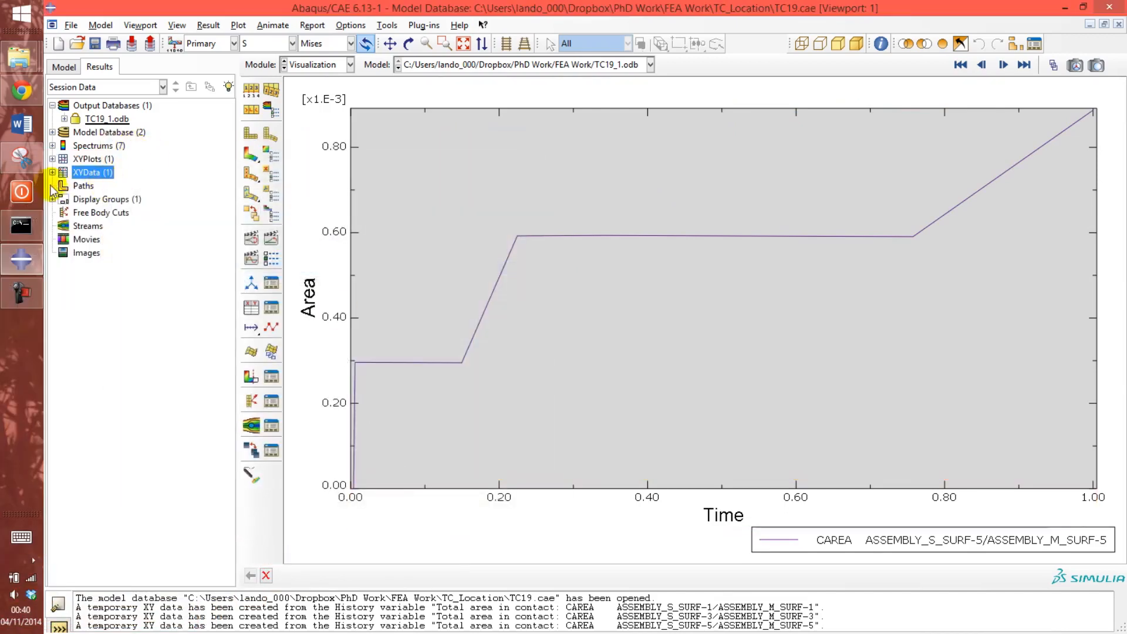
{"action": "left_click", "coordinate": [53, 172]}
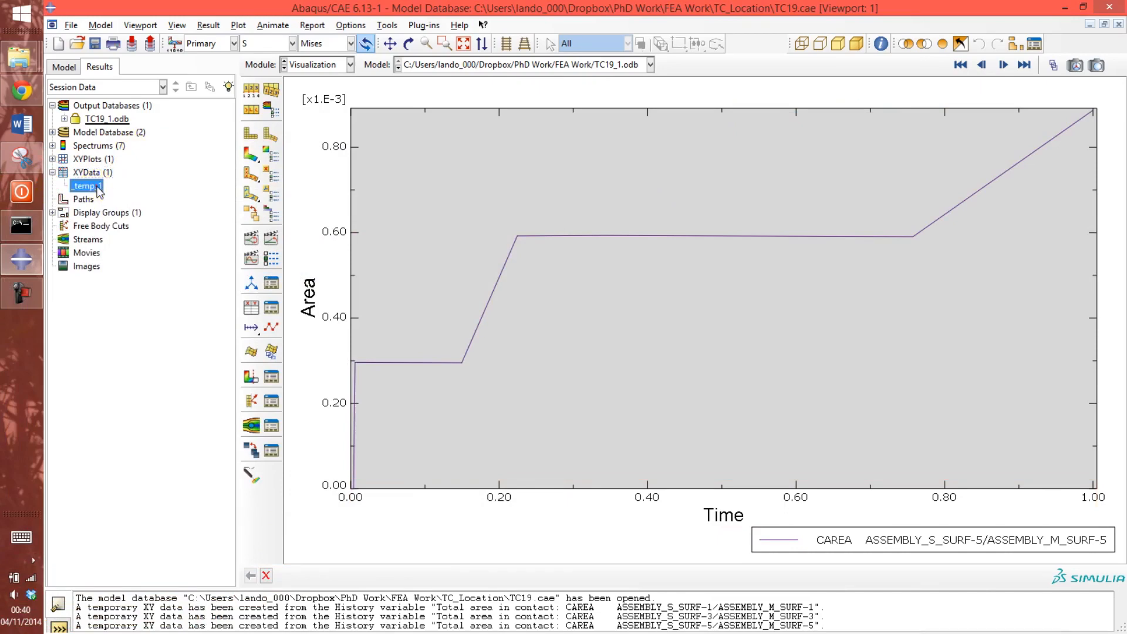
{"action": "right_click", "coordinate": [84, 186]}
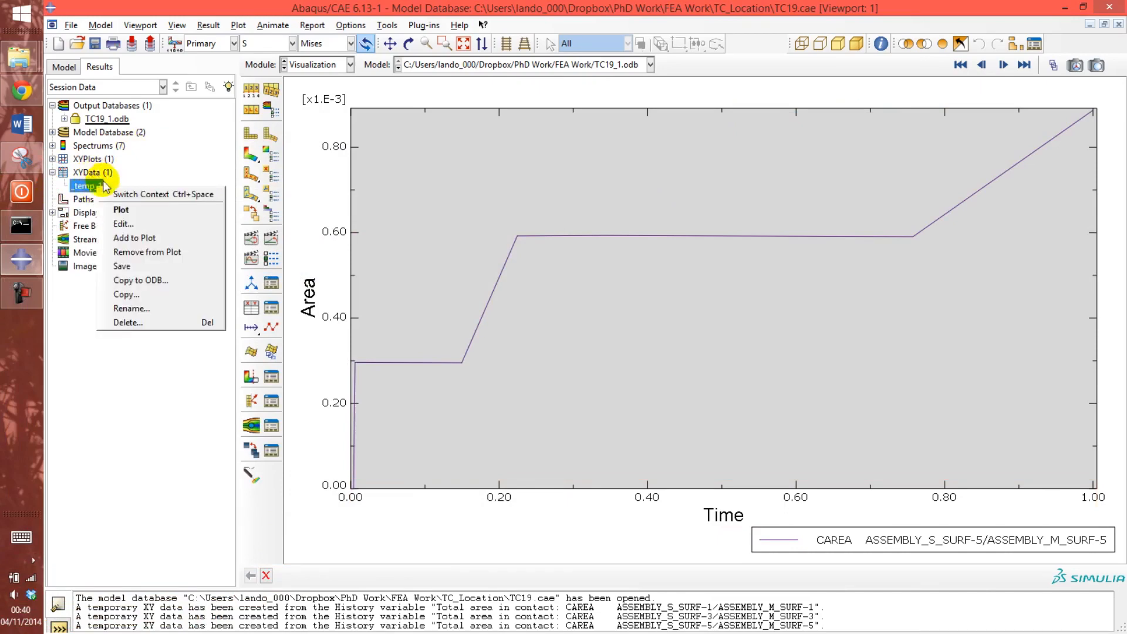
{"action": "left_click", "coordinate": [122, 225]}
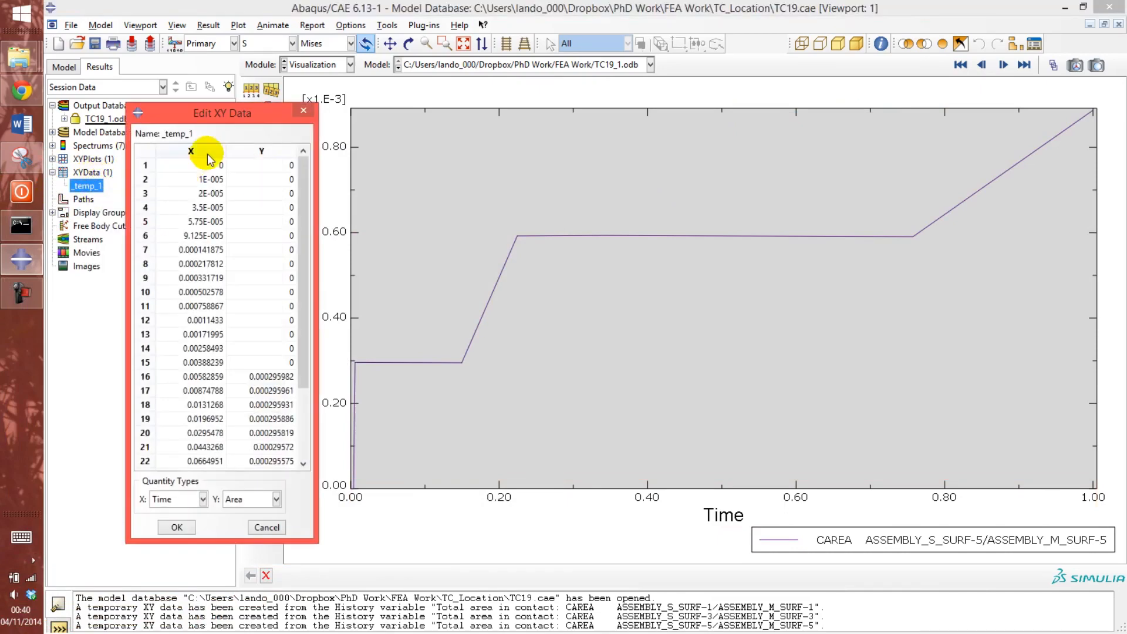
- Scroll the 29-point time–area table and move it clear of the curve
{"action": "scroll", "scroll_direction": "down", "scroll_amount": 3}
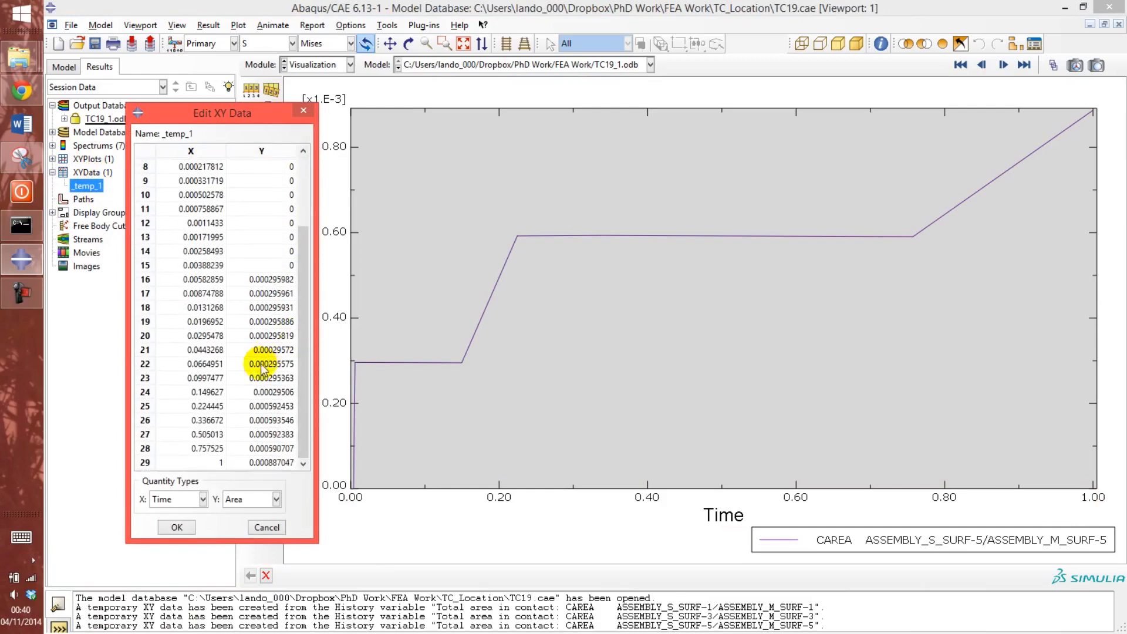
{"action": "left_click_drag", "start_coordinate": [223, 112], "coordinate": [155, 110]}
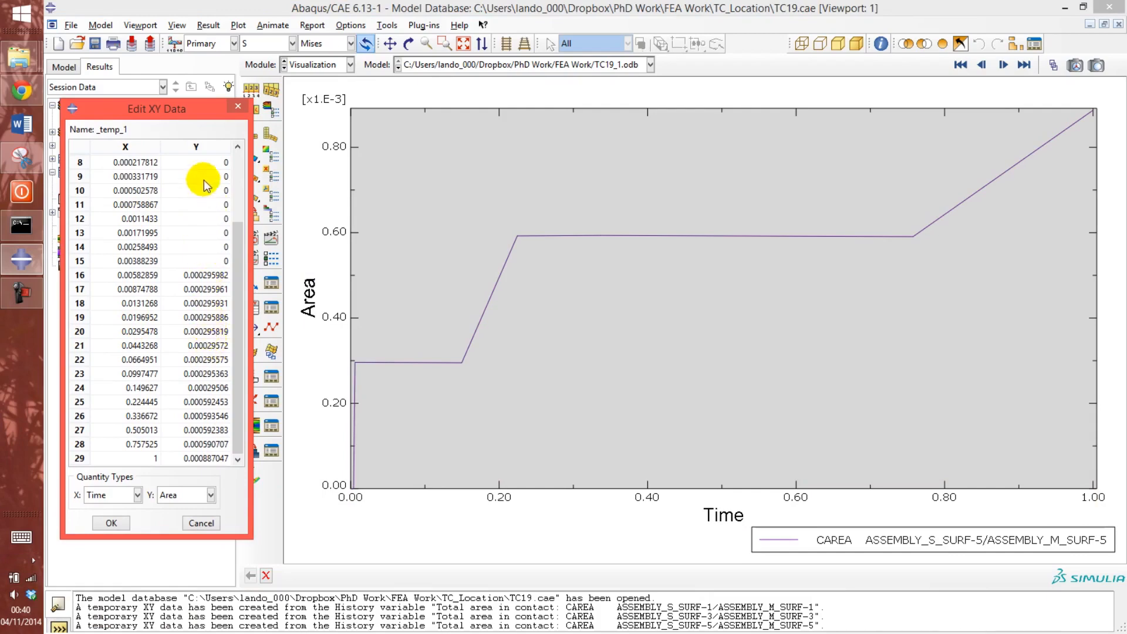
{"action": "left_click_drag", "start_coordinate": [156, 109], "coordinate": [149, 42]}
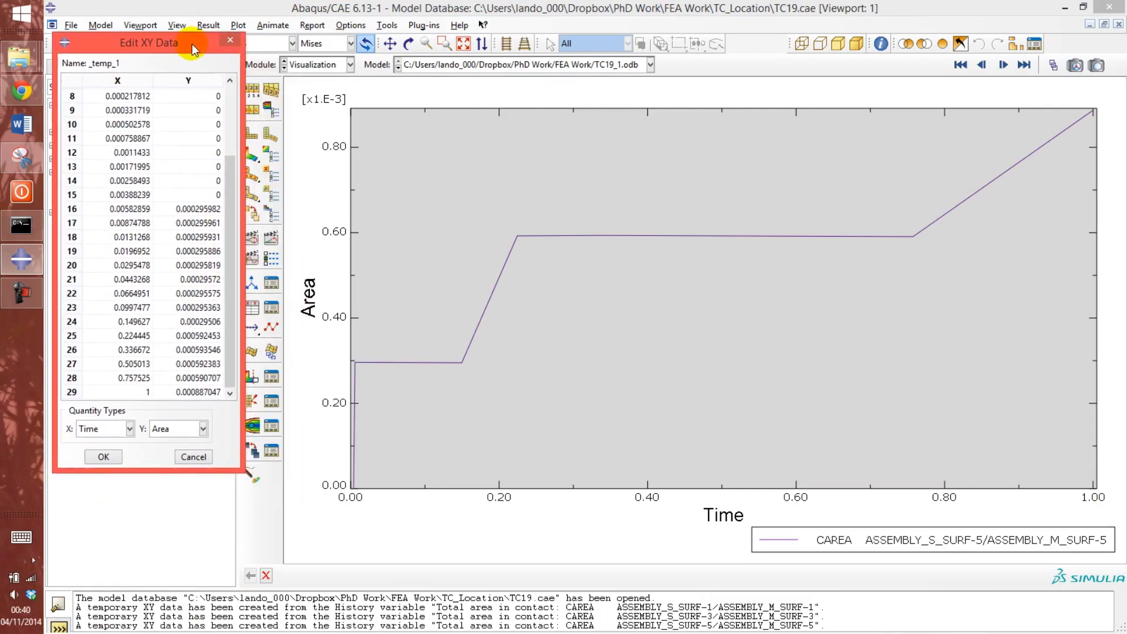
{"action": "mouse_move", "coordinate": [340, 127]}
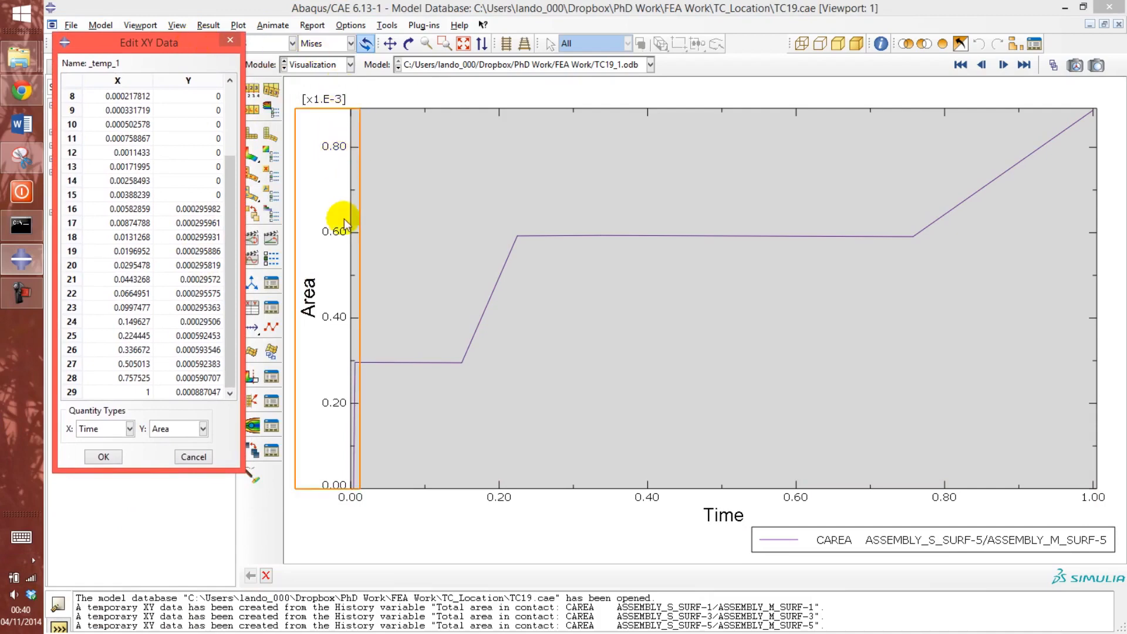
{"action": "mouse_move", "coordinate": [339, 275]}
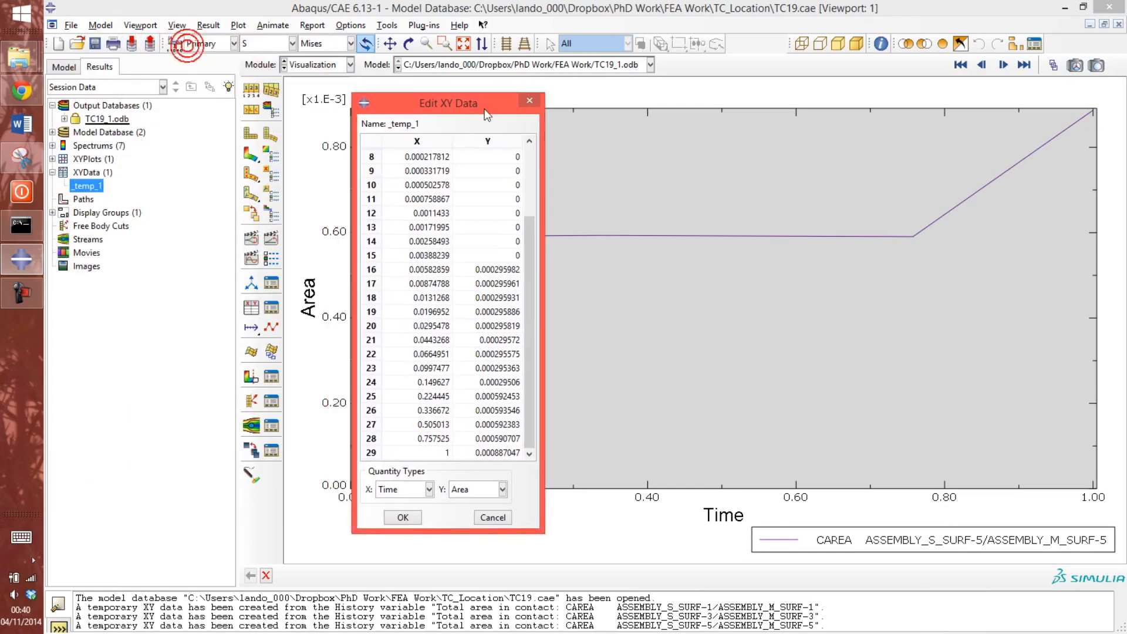
{"action": "left_click_drag", "start_coordinate": [448, 102], "coordinate": [212, 71]}
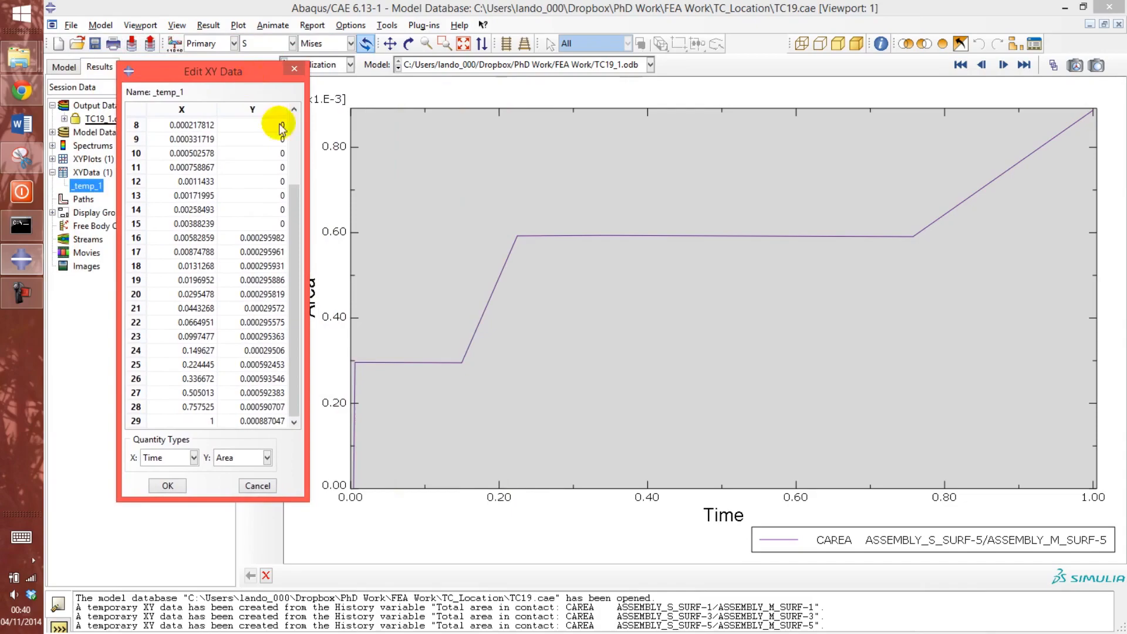